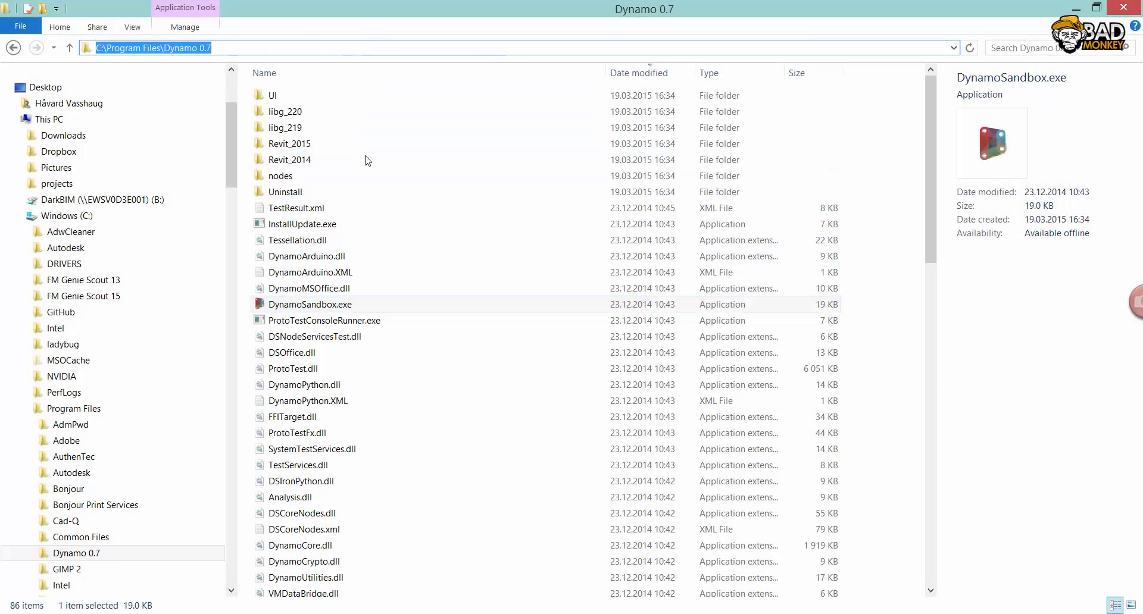
# Step: Run DynamoSandbox.exe from C:\Program Files\Dynamo 0.7
pyautogui.click(292, 353)
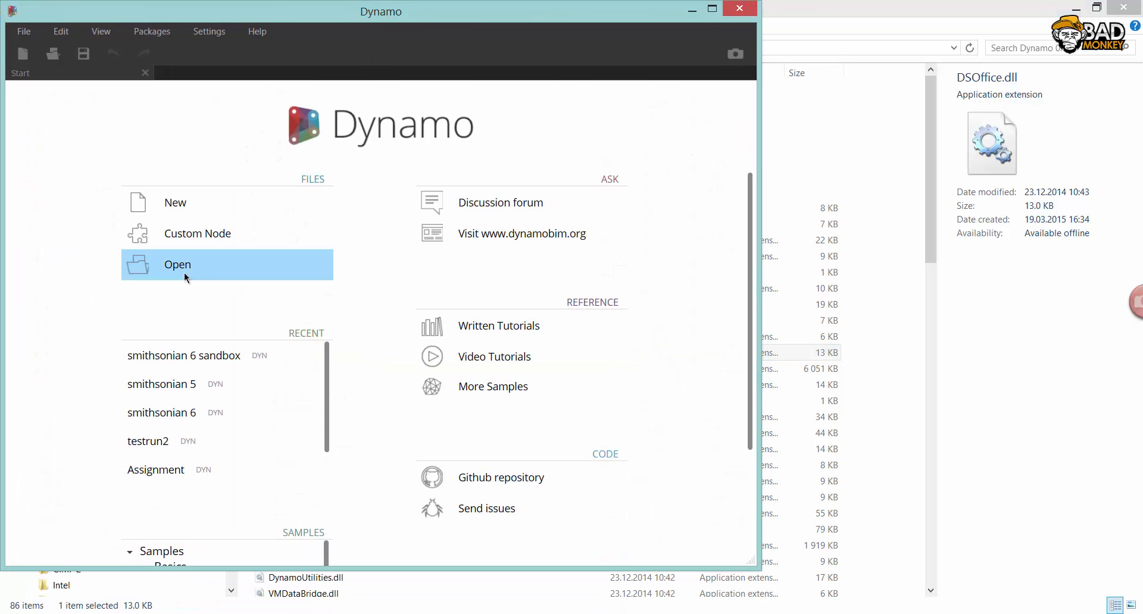
pyautogui.moveTo(243, 271)
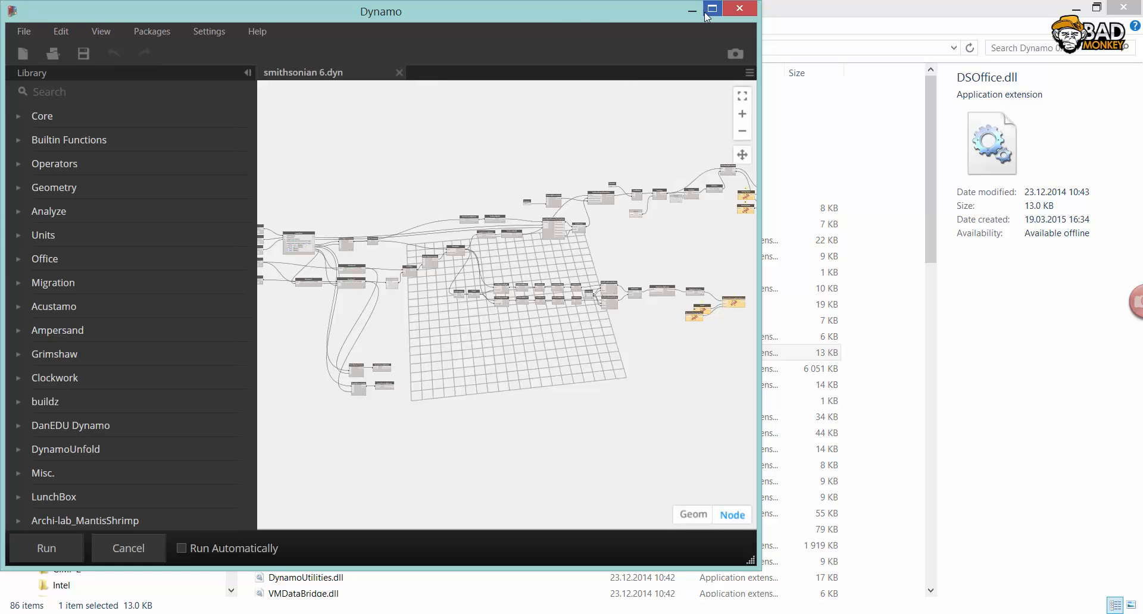
# Step: Maximize the Dynamo window with smithsonian 6.dyn open
pyautogui.click(711, 8)
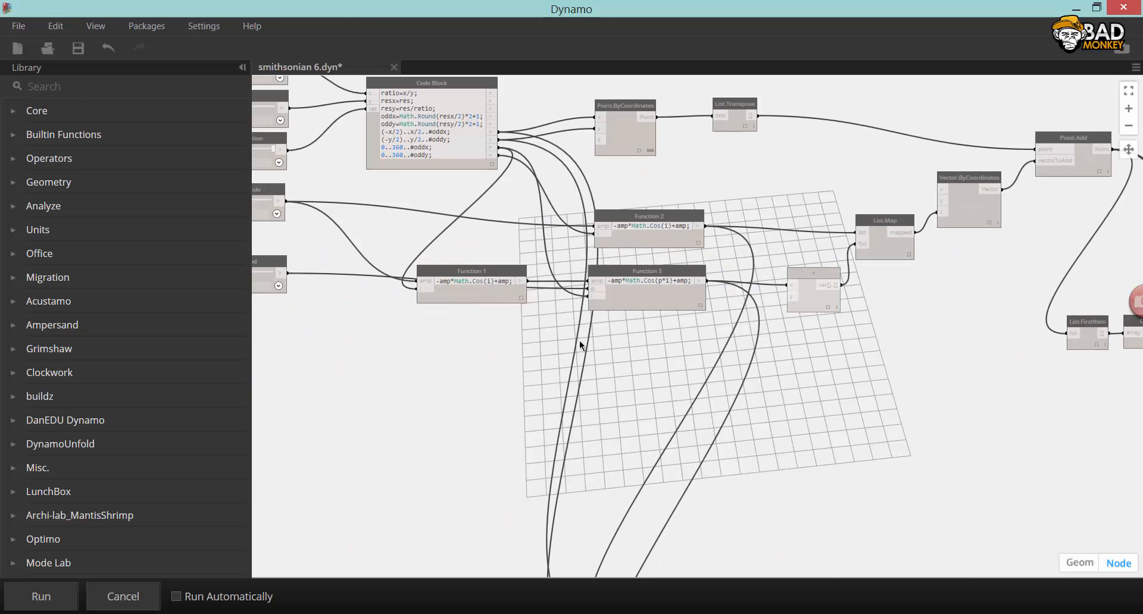
# Step: Zoom out, inspect the wavy grid in Geom view, then return to Node view
pyautogui.scroll(-3)
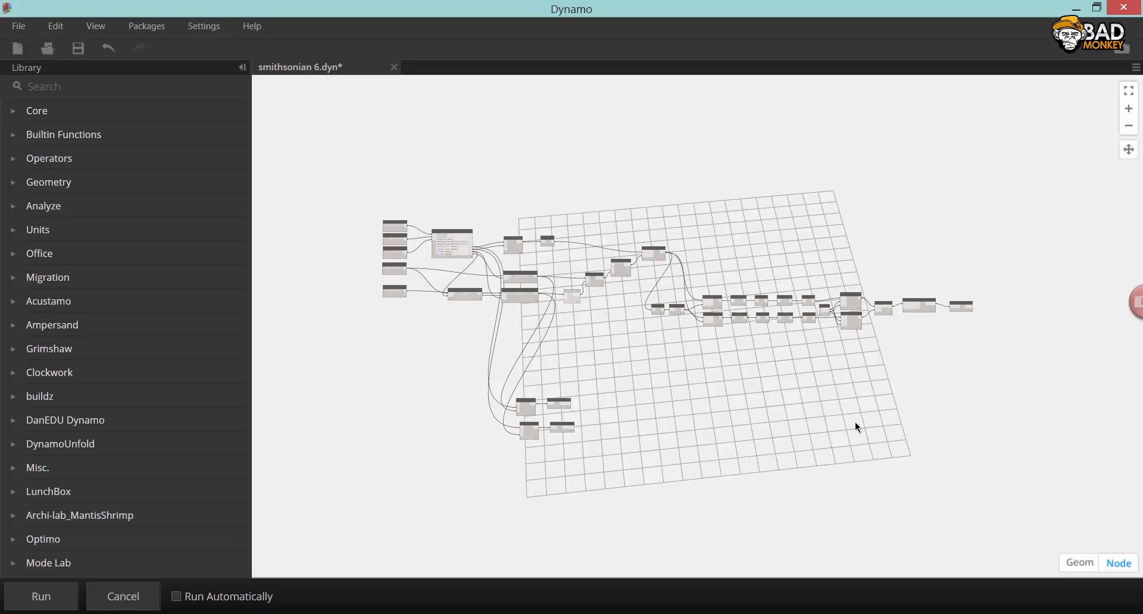
pyautogui.click(1078, 563)
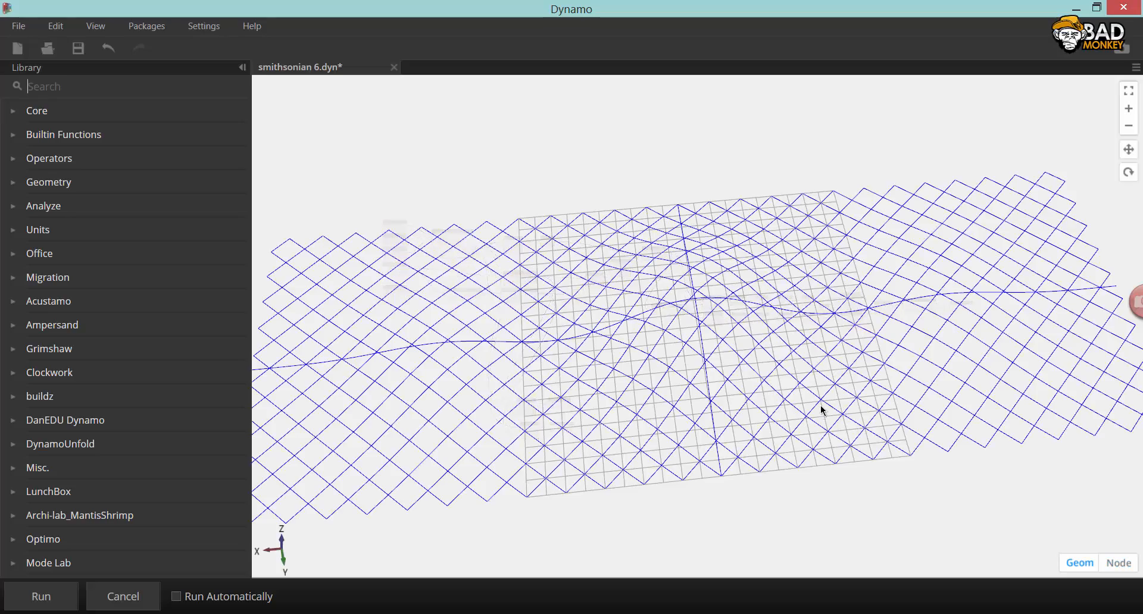
pyautogui.click(1118, 562)
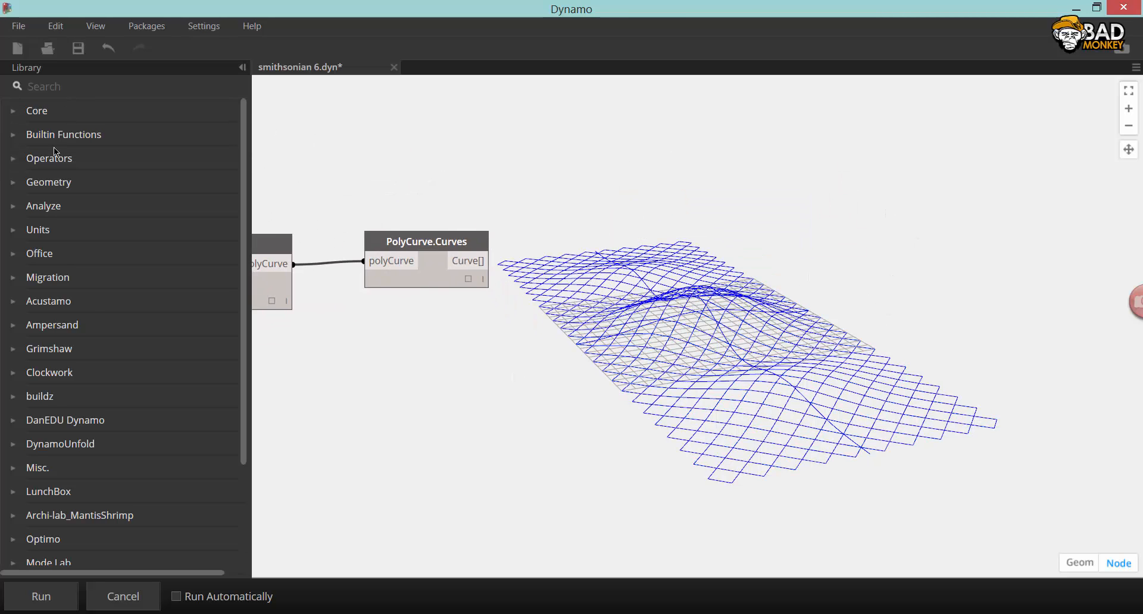
# Step: Place Curve.StartPoint and Curve.EndPoint and wire PolyCurve.Curves into both
pyautogui.click(48, 181)
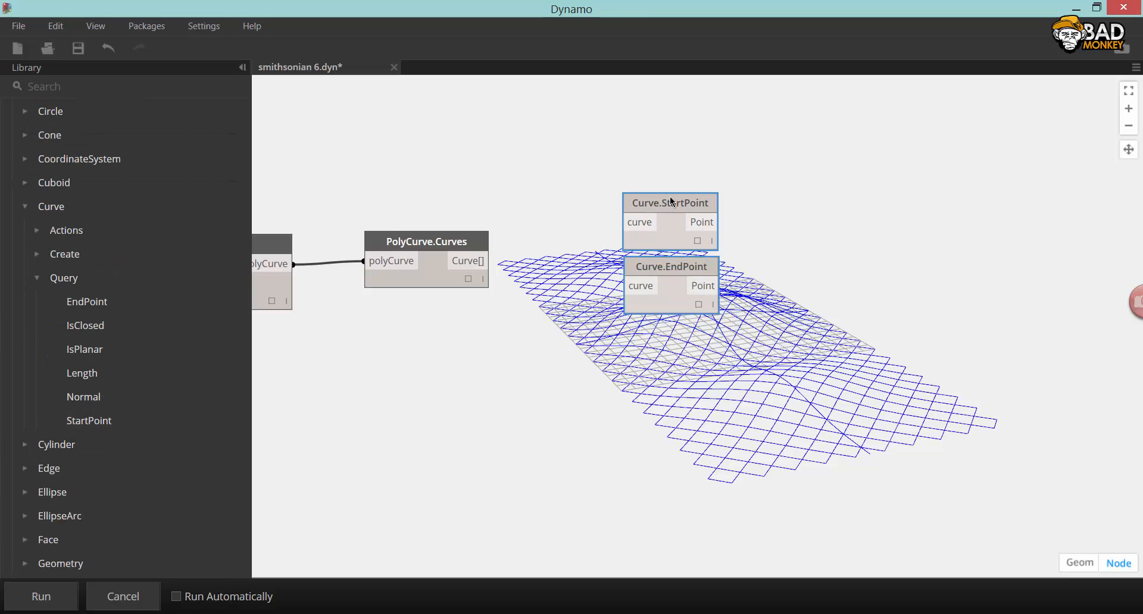
pyautogui.moveTo(669, 202); pyautogui.dragTo(647, 329)
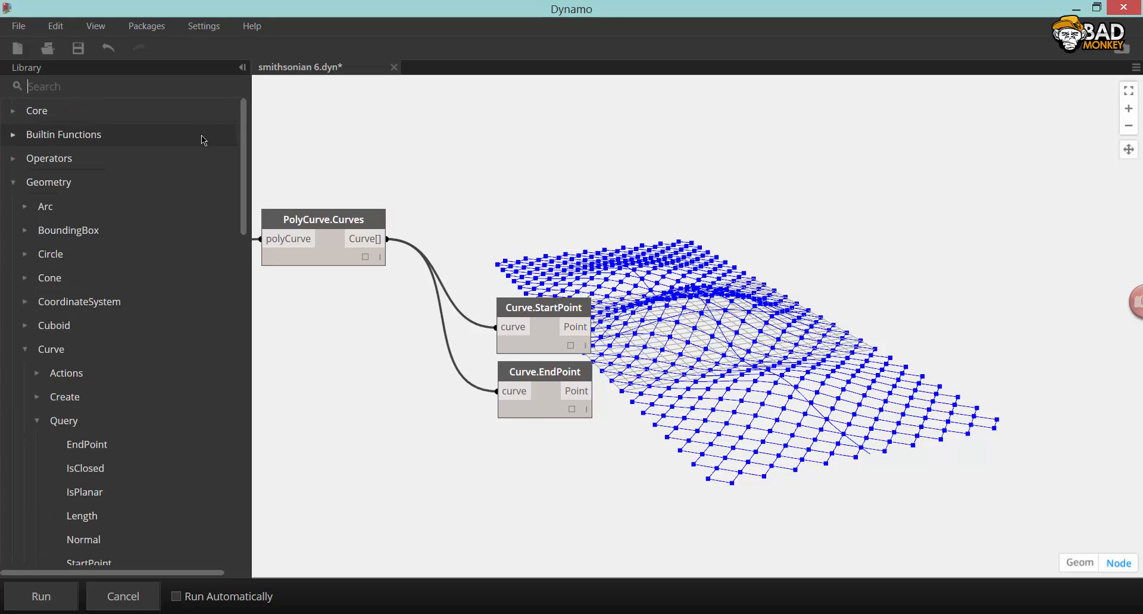
# Step: Add an AnalyticalBar.ByPoints node from Structural Analysis > Model
pyautogui.click(49, 182)
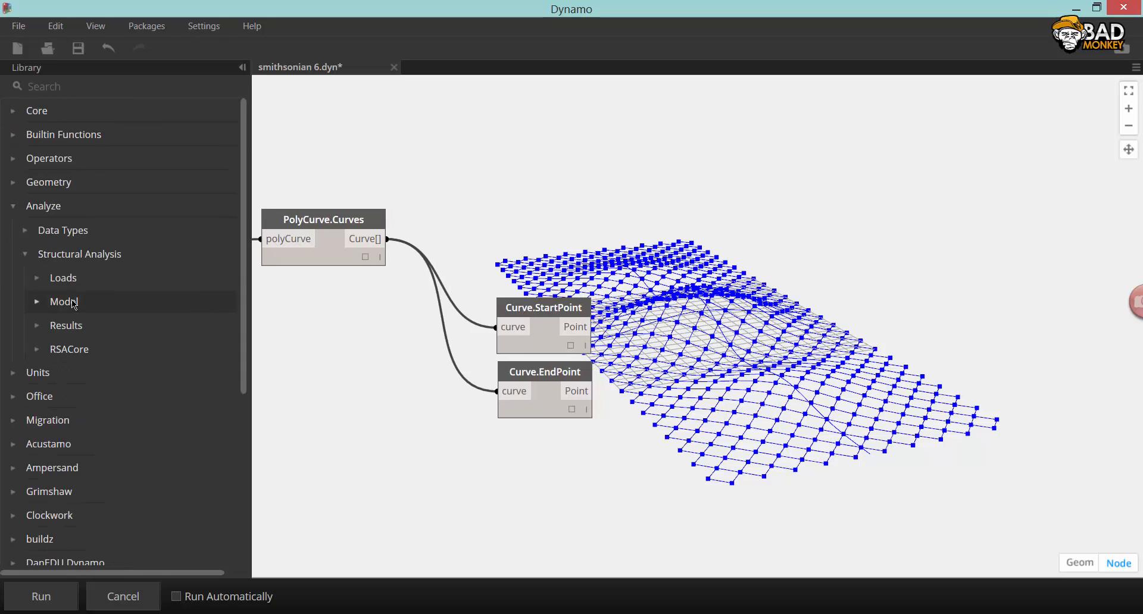
pyautogui.click(64, 302)
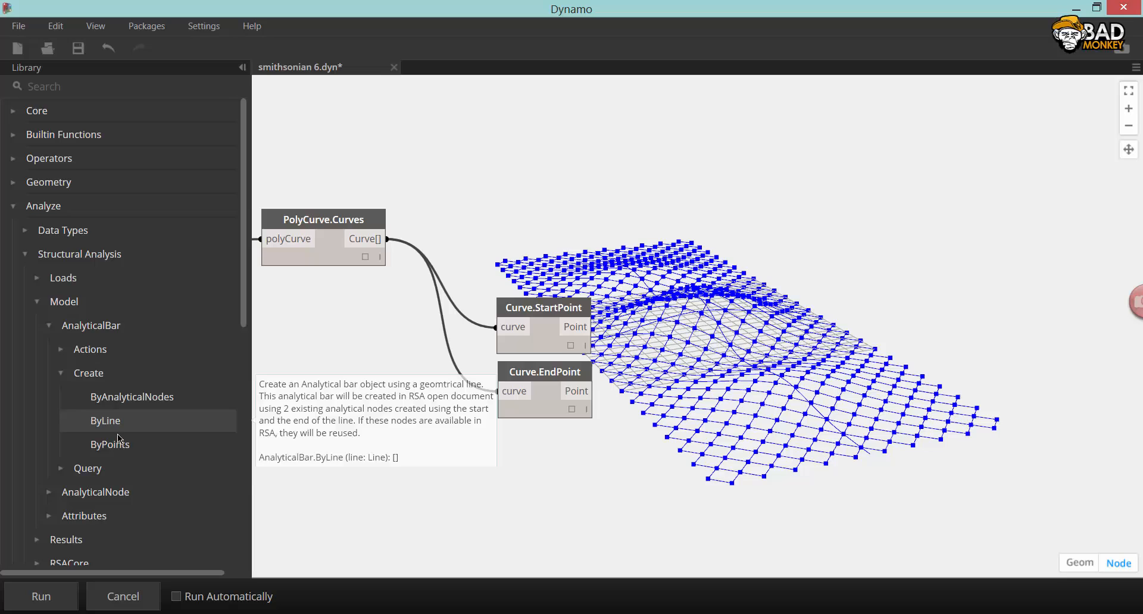
pyautogui.click(109, 445)
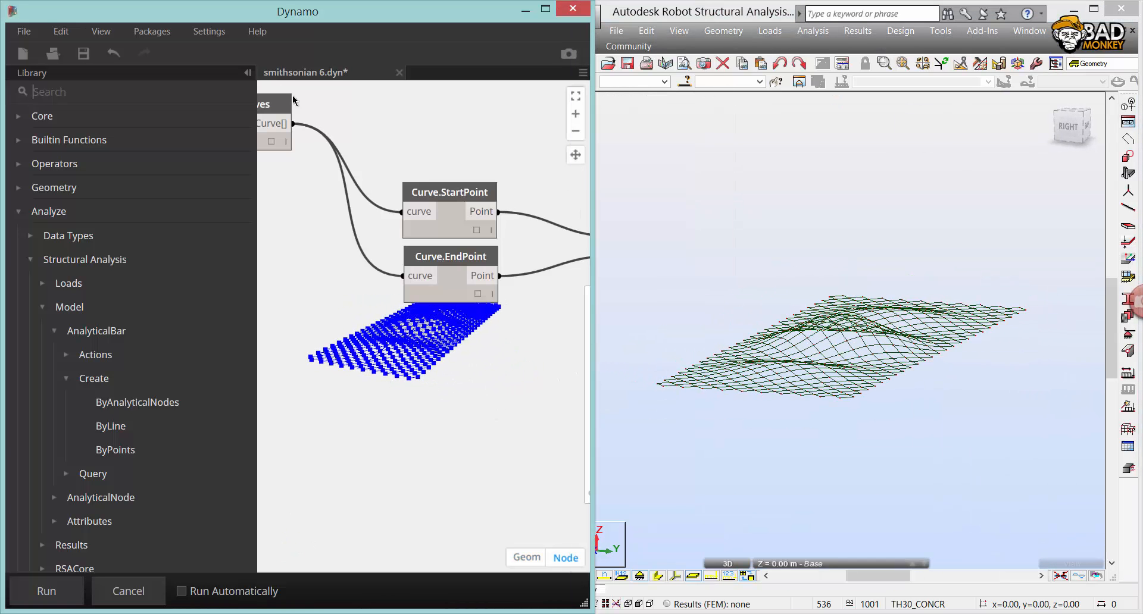
# Step: Turn off Preview on the Curve.StartPoint node
pyautogui.rightClick(373, 235)
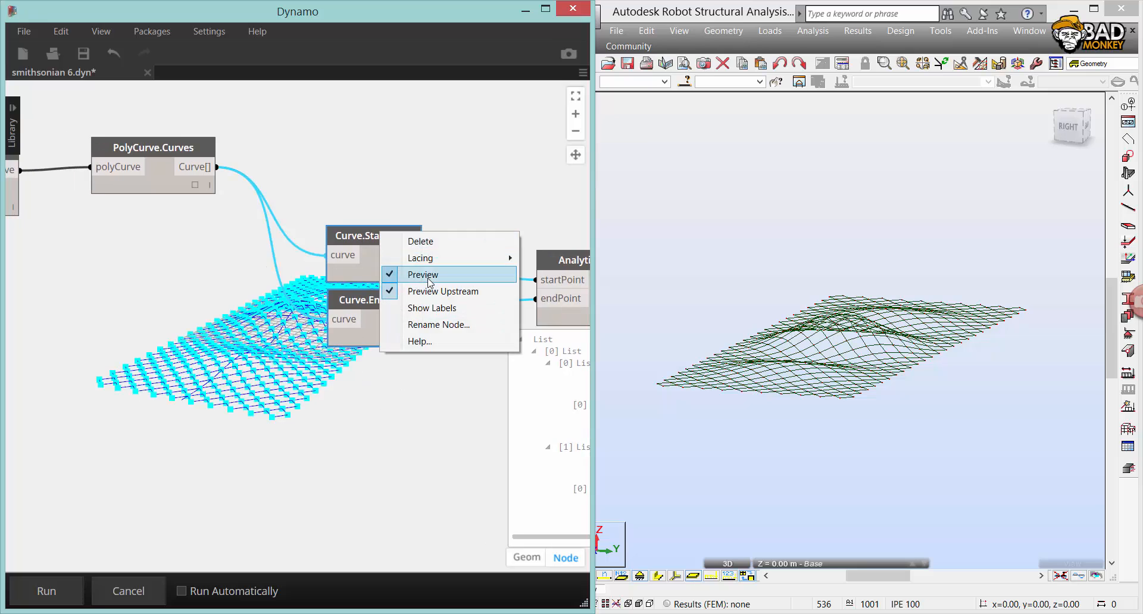
pyautogui.click(422, 275)
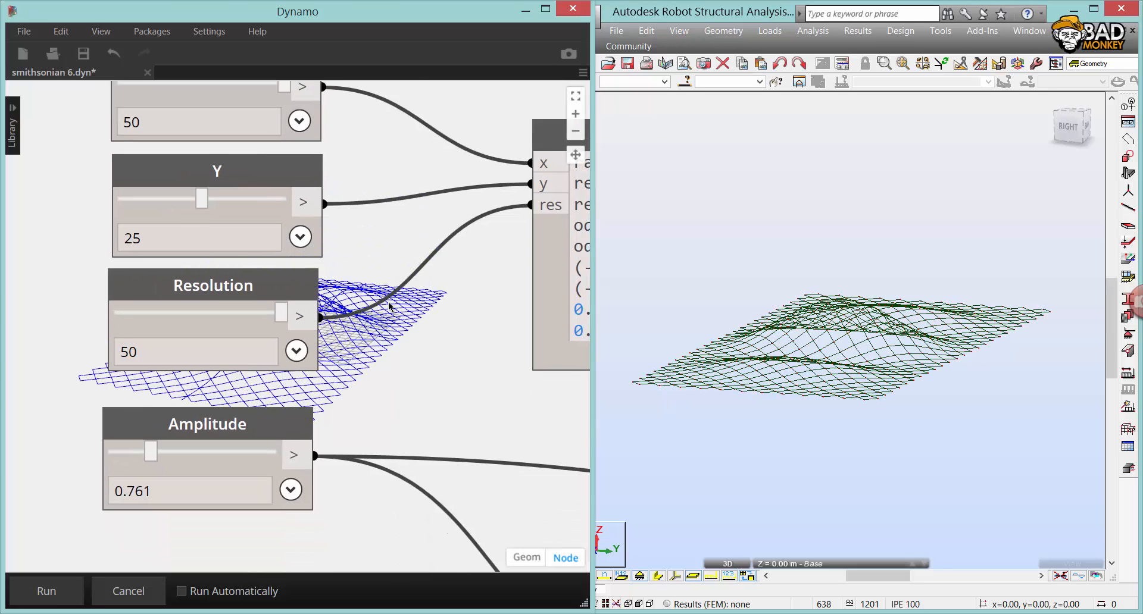
# Step: Drag the sliders to set Period 5 and Amplitude about 0.655
pyautogui.scroll(-3)
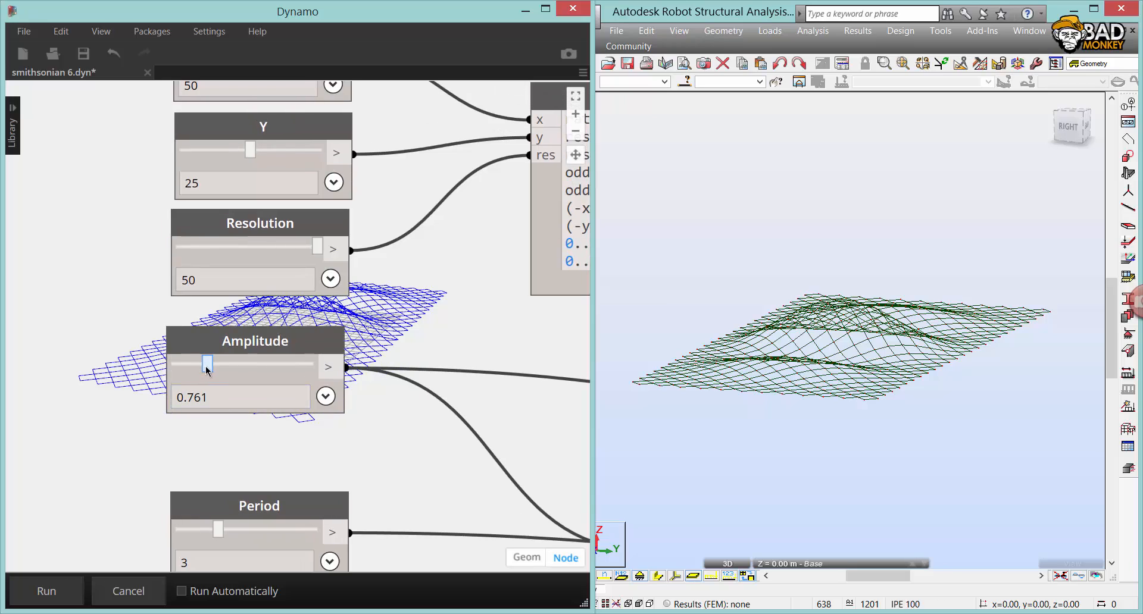
pyautogui.moveTo(208, 366); pyautogui.dragTo(233, 366)
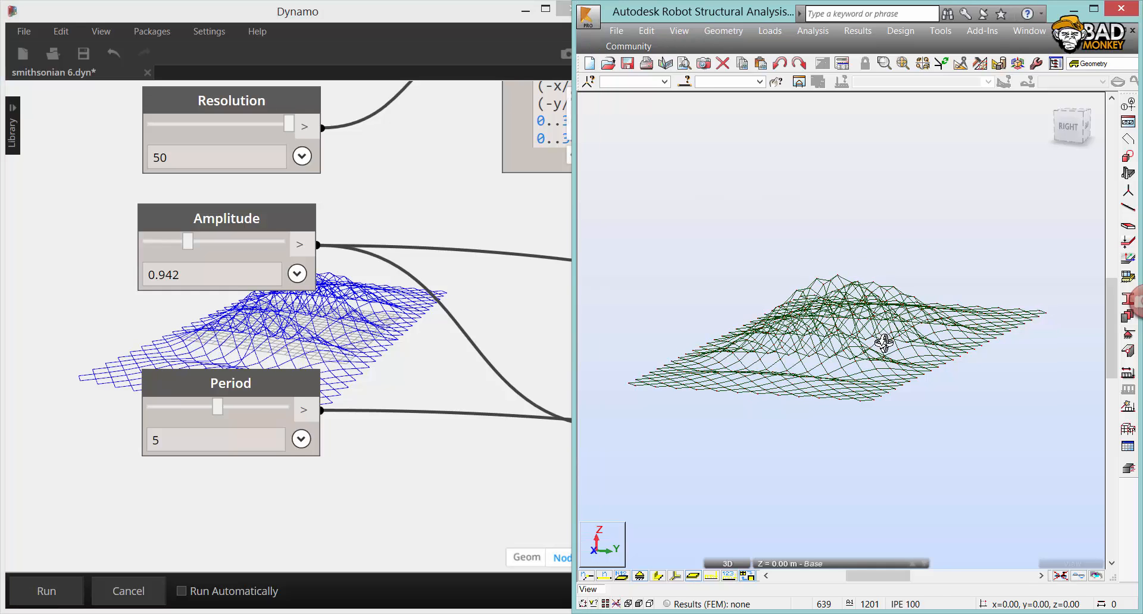
pyautogui.moveTo(186, 240); pyautogui.dragTo(182, 240)
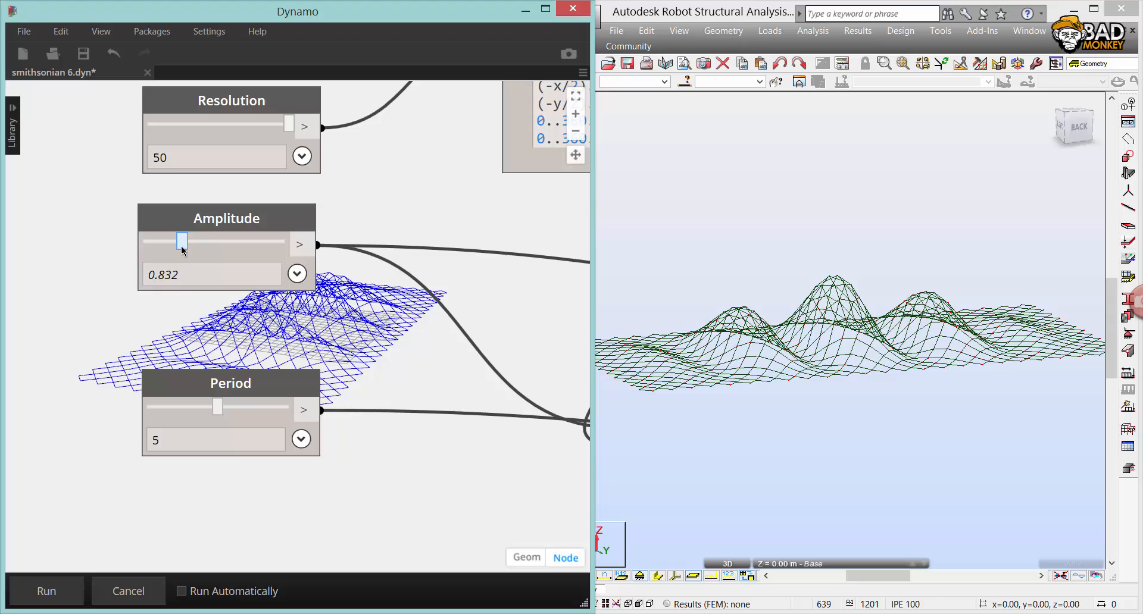
pyautogui.moveTo(182, 241); pyautogui.dragTo(173, 241)
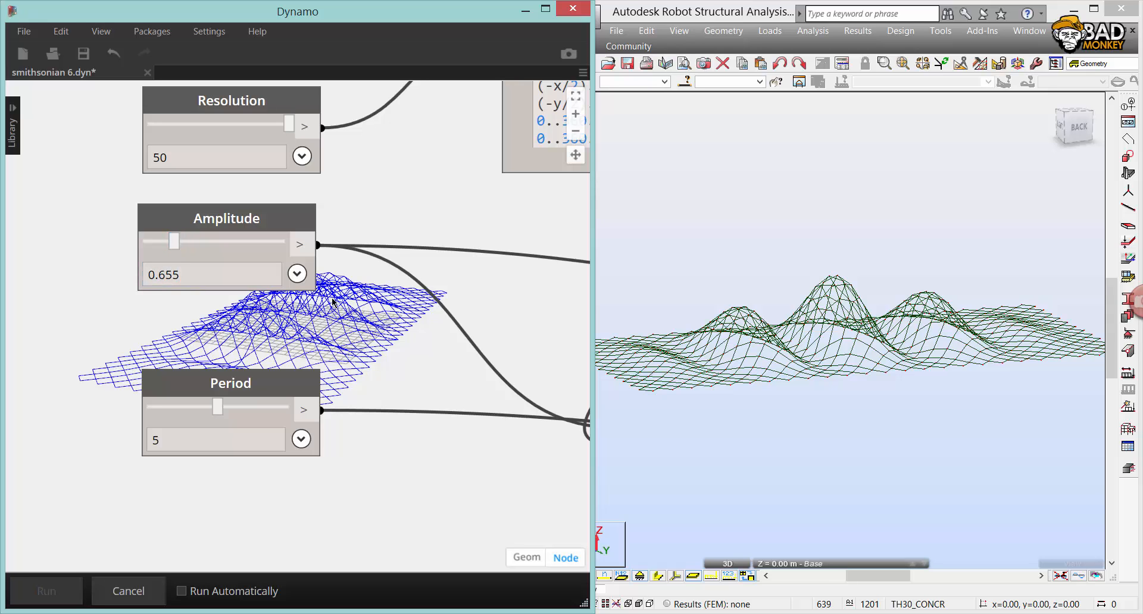